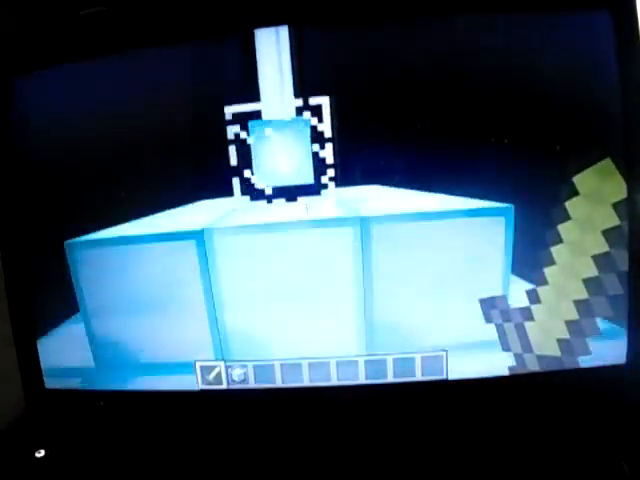
Bring up the creative inventory and switch to the Materials tab
key("e")
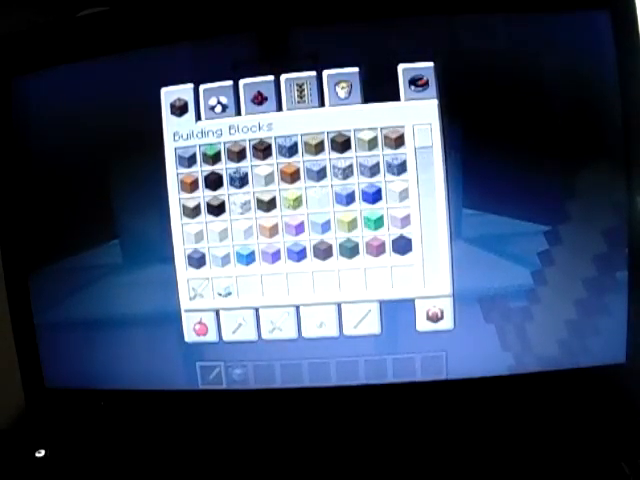
left_click(324, 324)
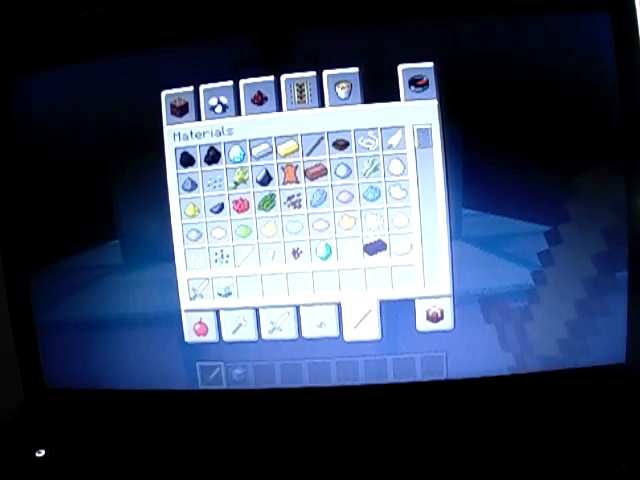
mouse_move(238, 152)
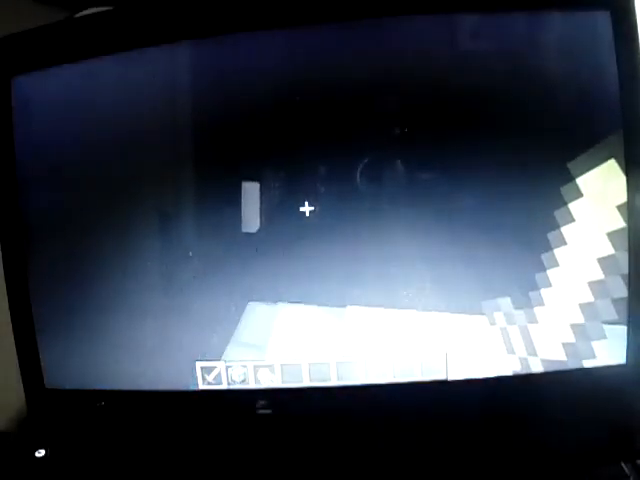
Close the inventory to return to the world before using the beacon
key("e")
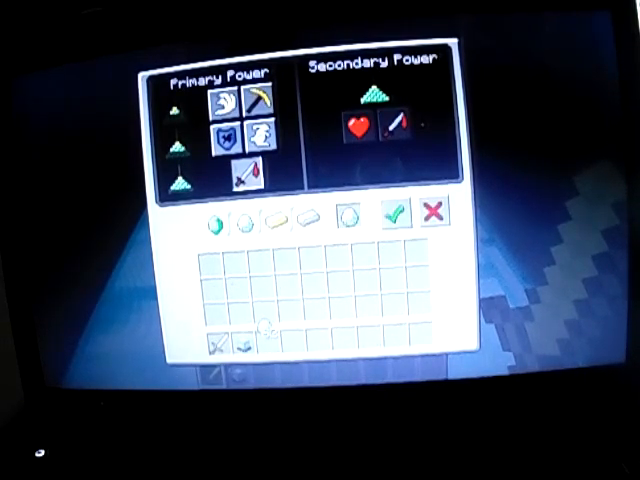
mouse_move(248, 176)
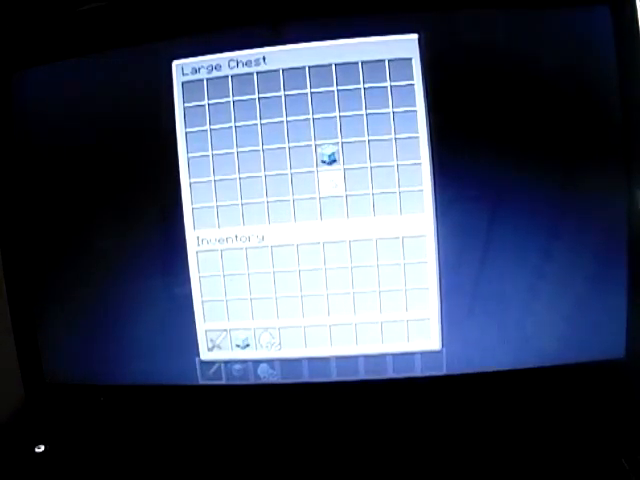
Leave the chest, pay the beacon a diamond and confirm the chosen power
key("Escape")
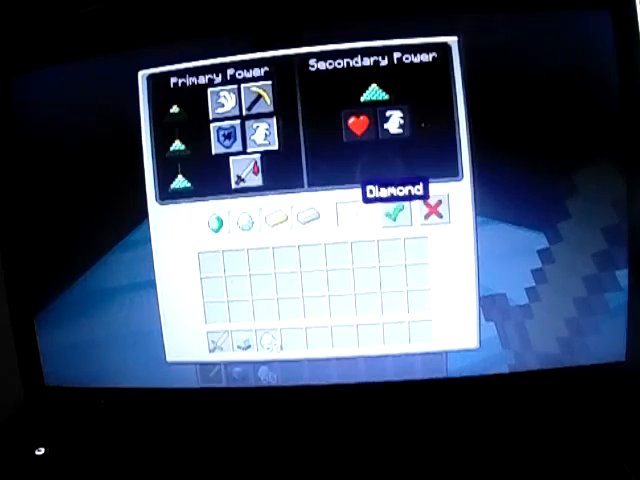
left_click(392, 216)
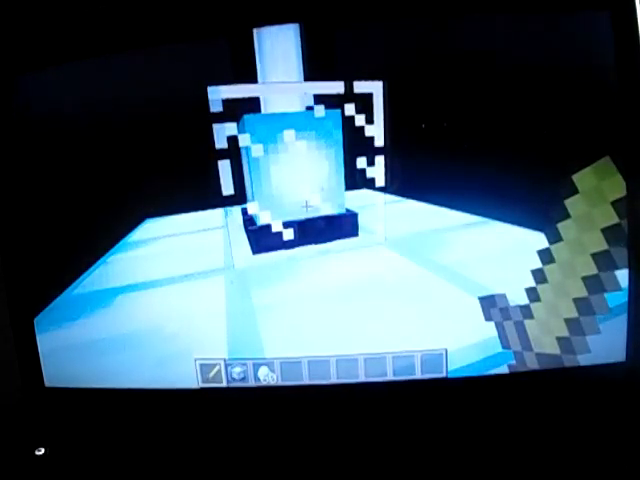